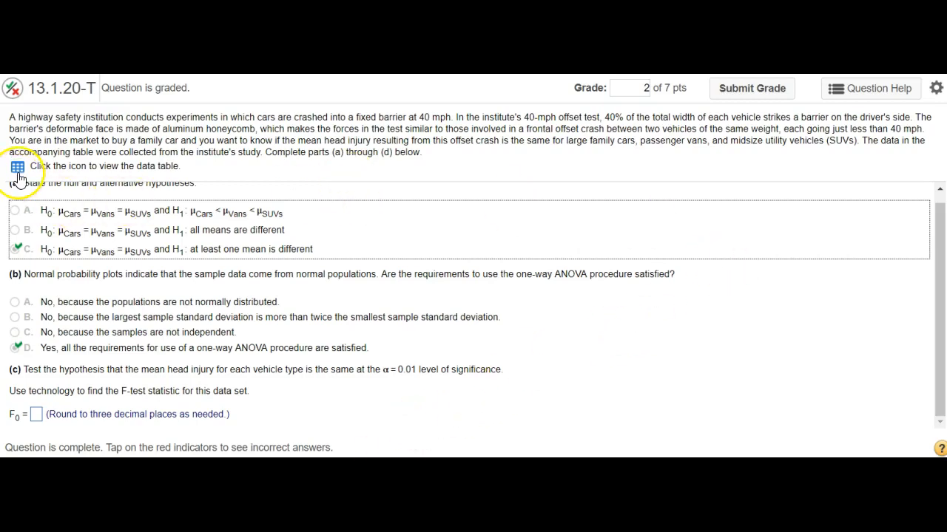
# Load the Head Injuries crash data from the question into StatCrunch
pyautogui.click(18, 165)
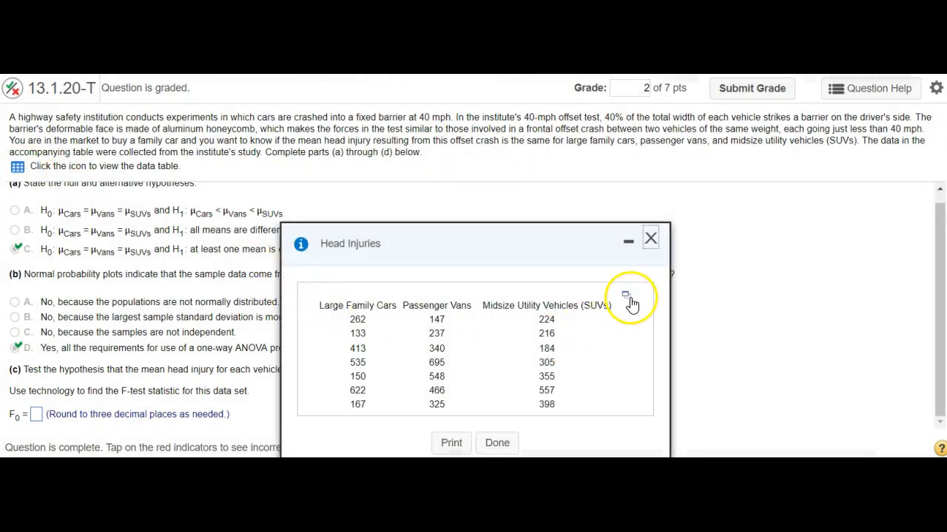
pyautogui.click(625, 296)
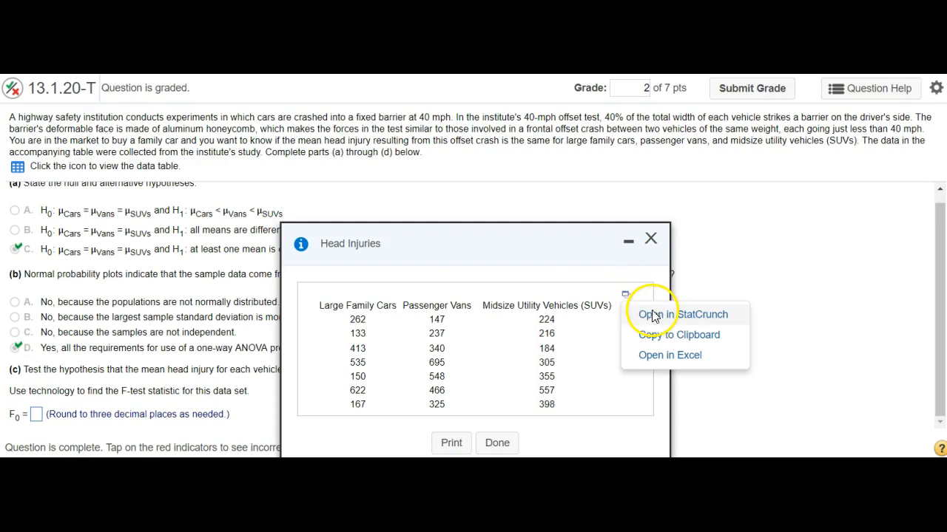
pyautogui.click(683, 314)
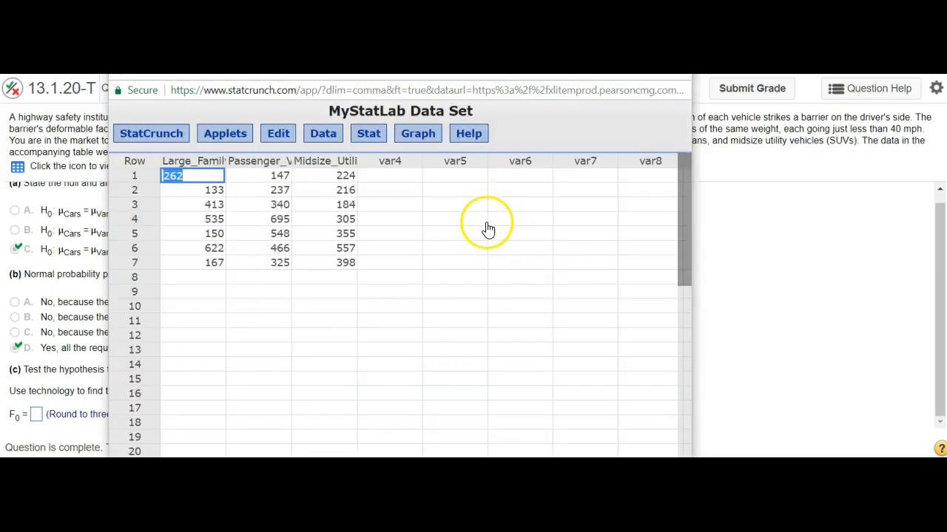
# Start a One Way ANOVA from StatCrunch's Stat menu on the head-injury data
pyautogui.click(454, 218)
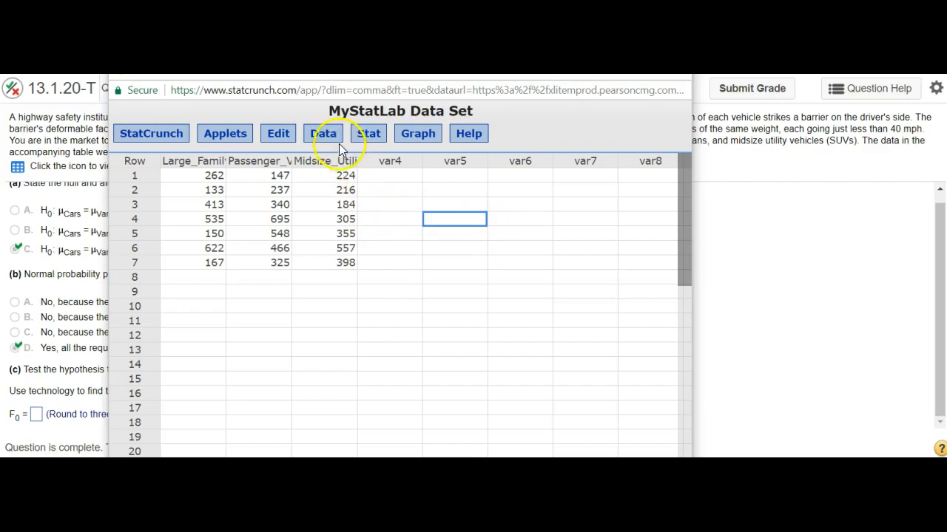
pyautogui.click(367, 133)
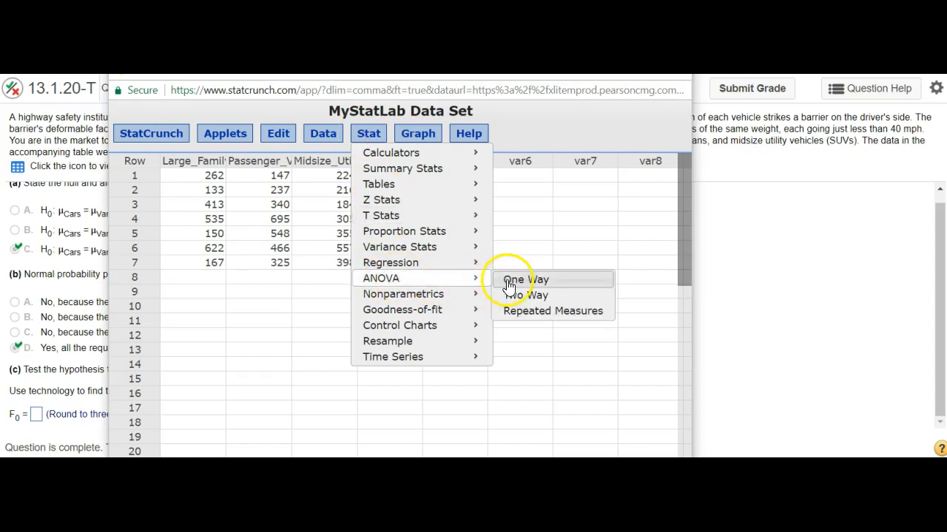
pyautogui.click(525, 280)
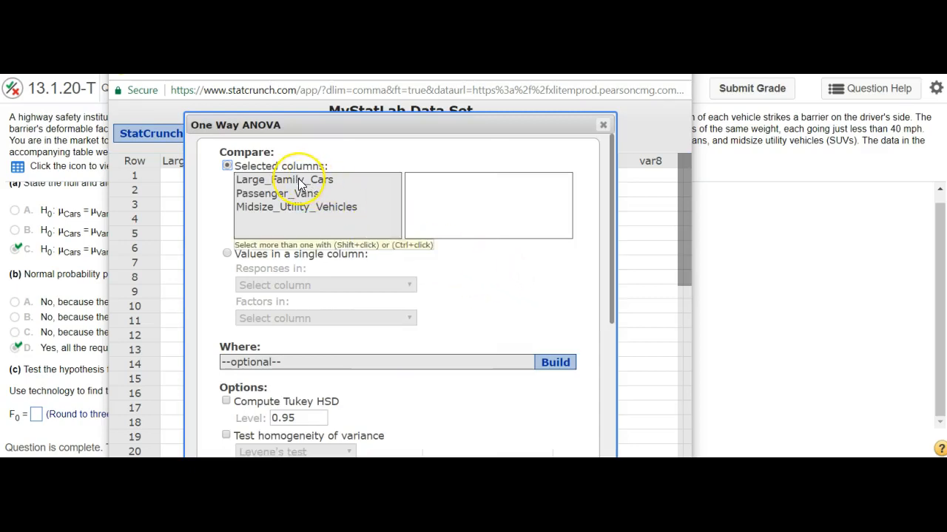
# Add Large_Family_Cars, Passenger_Vans and Midsize_Utility_Vehicles as the compared columns
pyautogui.click(284, 179)
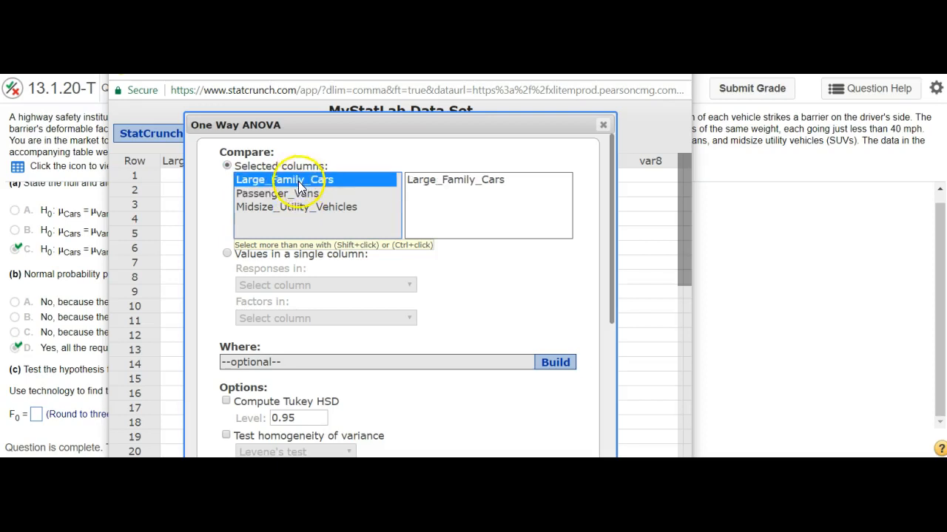
pyautogui.click(278, 193)
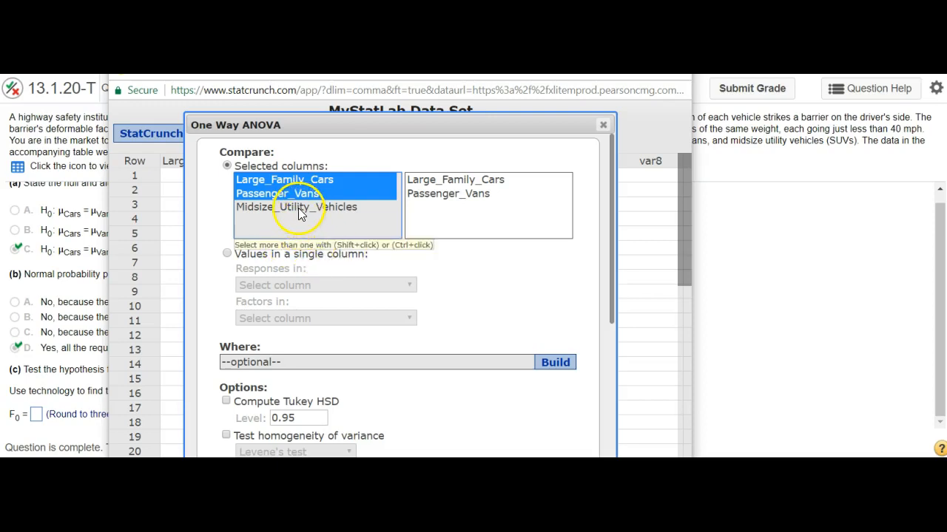
pyautogui.click(295, 207)
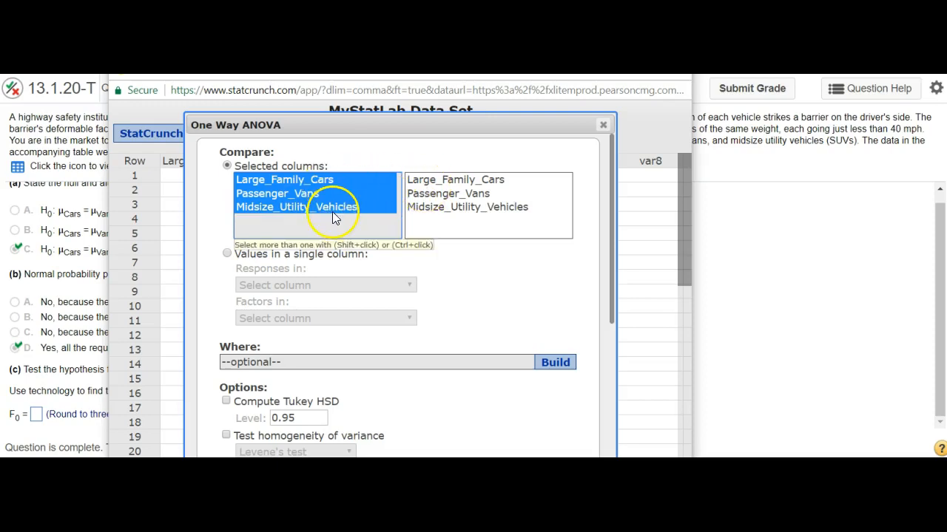
pyautogui.click(284, 179)
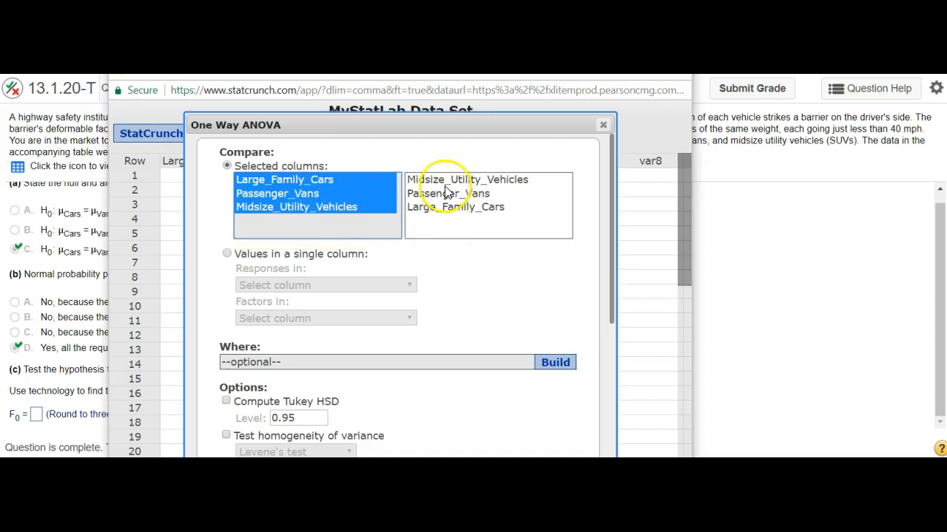
pyautogui.scroll(-3)
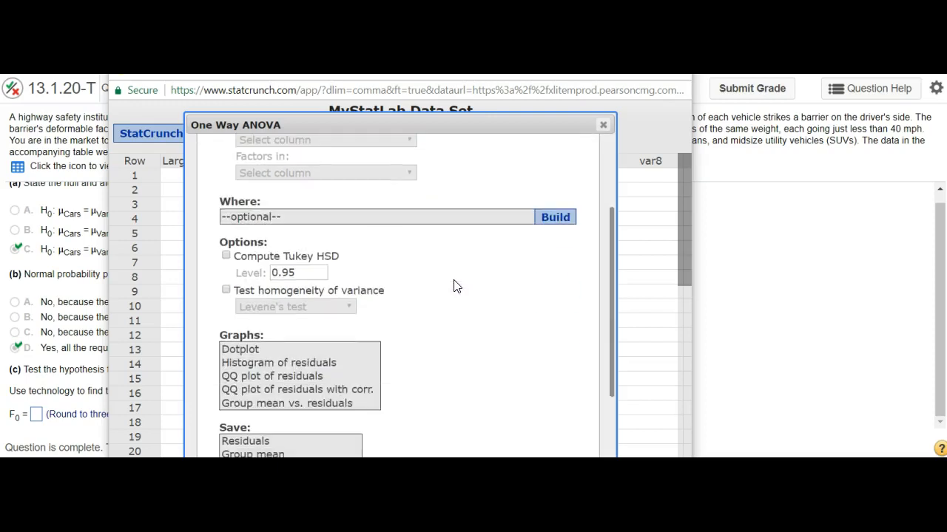
# Compute the one-way ANOVA and read off the F-statistic of .387
pyautogui.scroll(-3)
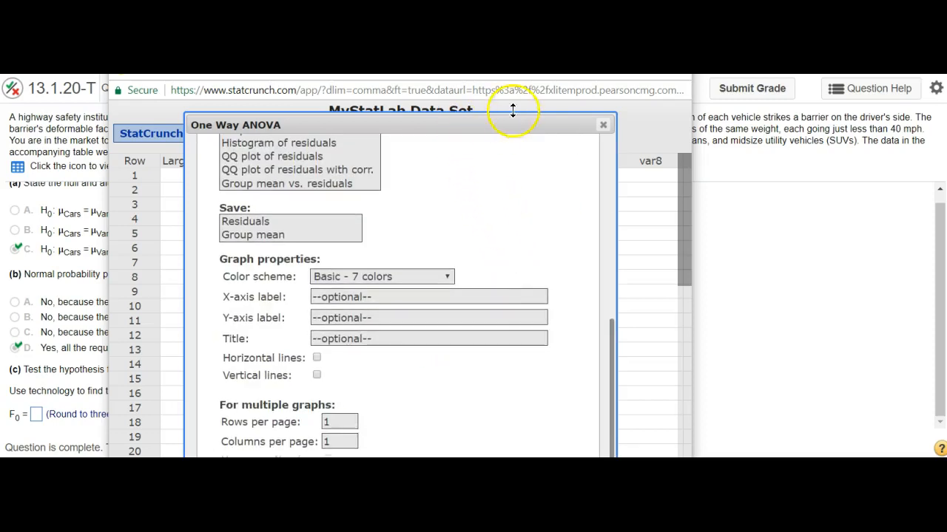
pyautogui.scroll(-3)
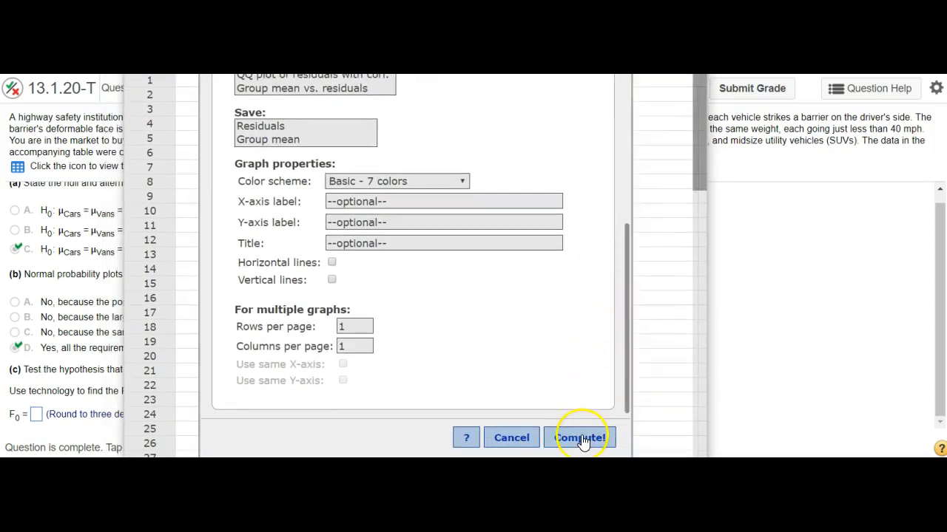
pyautogui.click(580, 438)
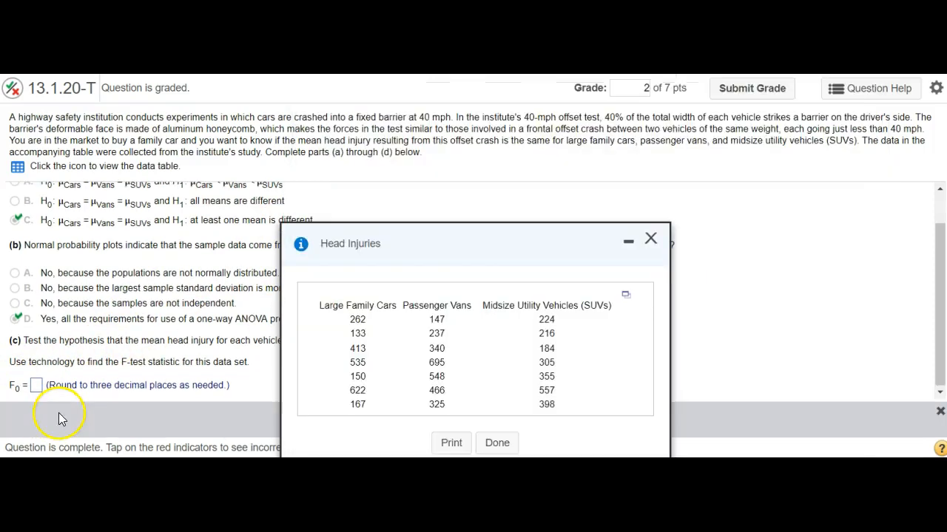
# Enter .387 as the F0 test statistic answer for part (c)
pyautogui.click(651, 238)
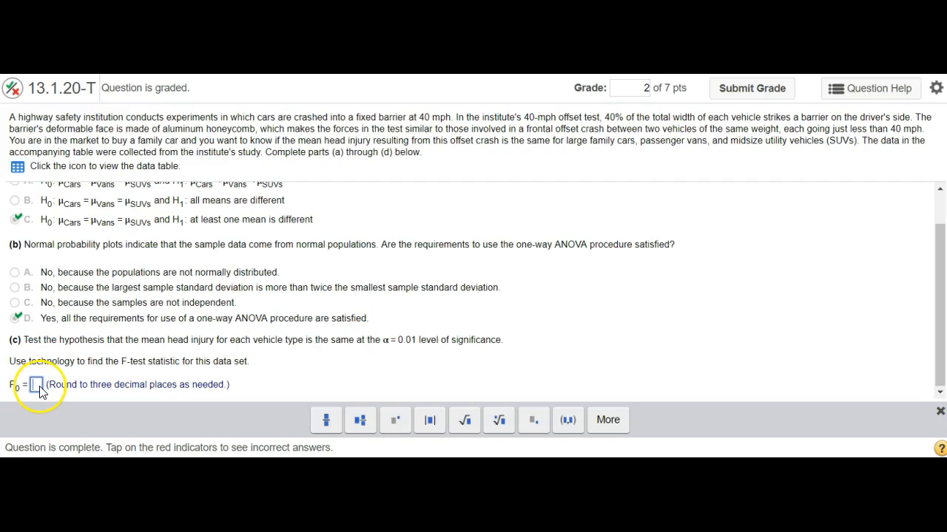
pyautogui.write('3')
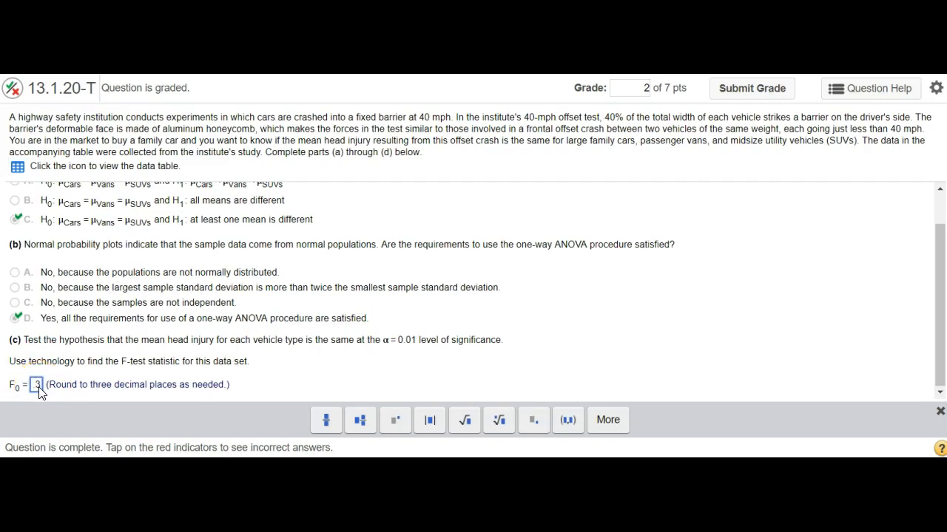
pyautogui.write('87')
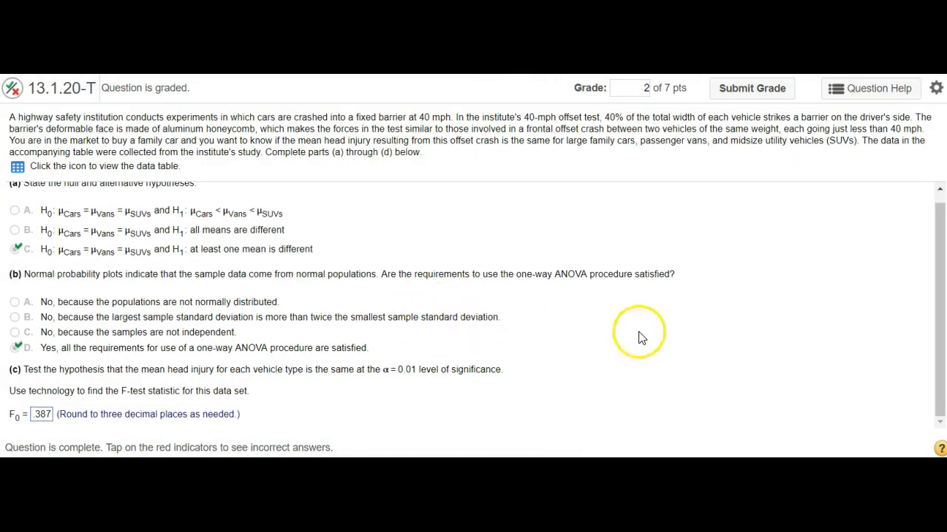
pyautogui.moveTo(383, 407)
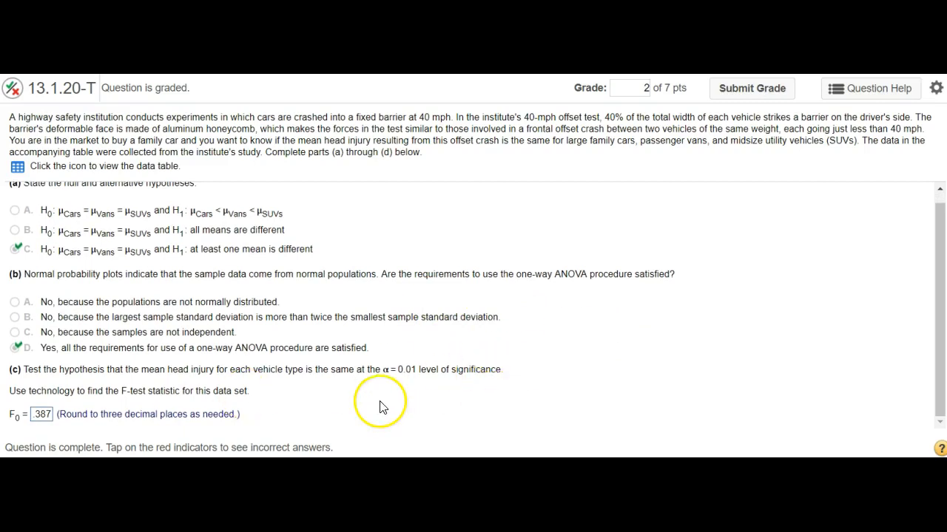
pyautogui.moveTo(249, 368)
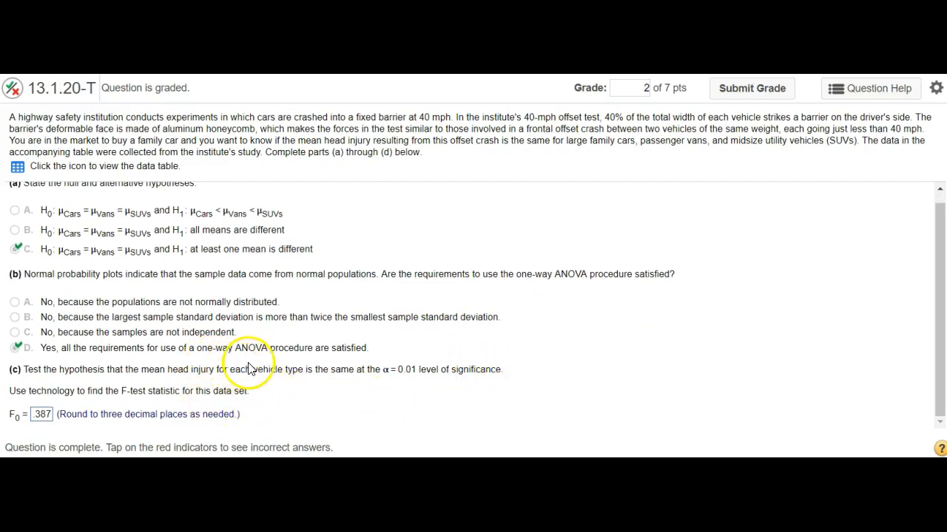
pyautogui.moveTo(254, 367)
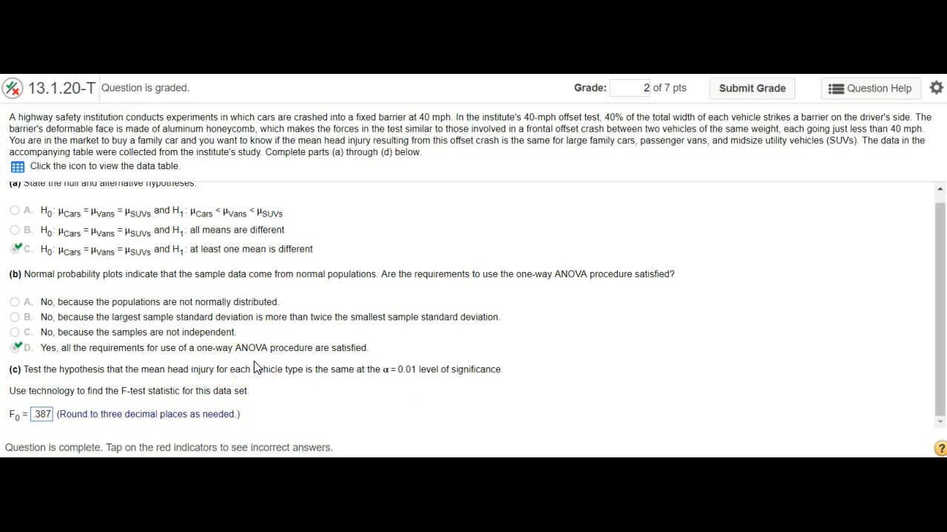